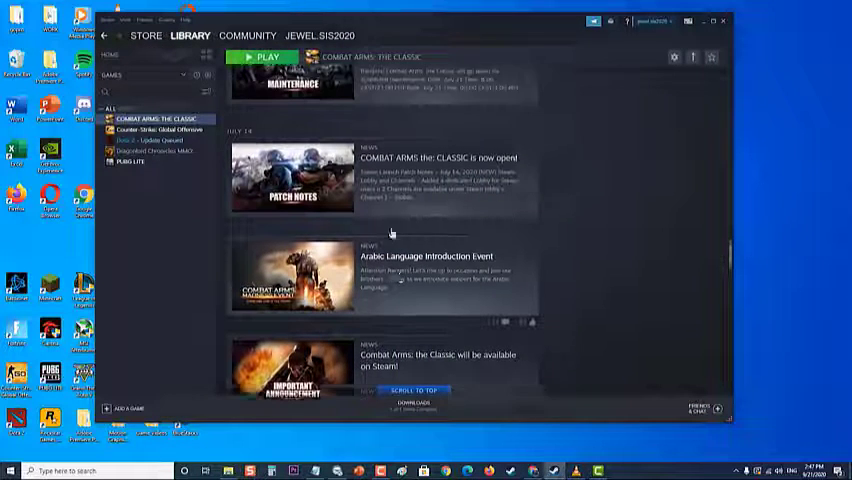
Step: Browse the CS:GO and Dota 2 pages, then scroll through Combat Arms: The Classic's news
{"action": "scroll", "scroll_direction": "up", "scroll_amount": 3}
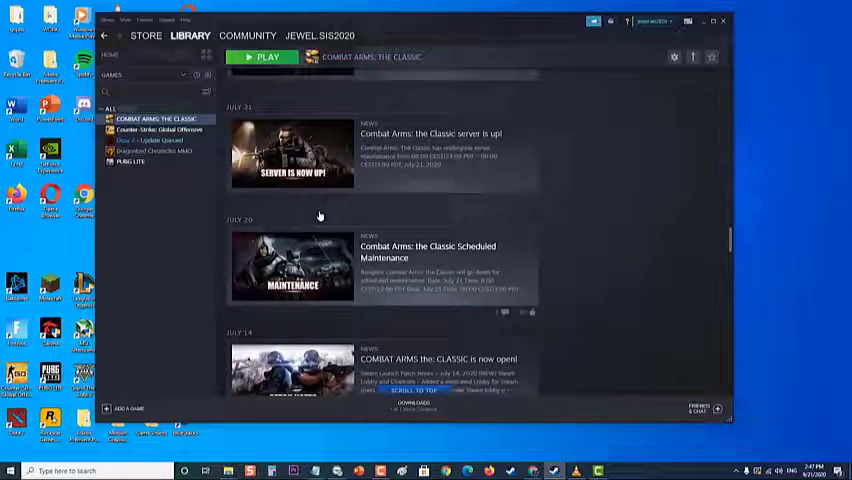
{"action": "left_click", "coordinate": [155, 129]}
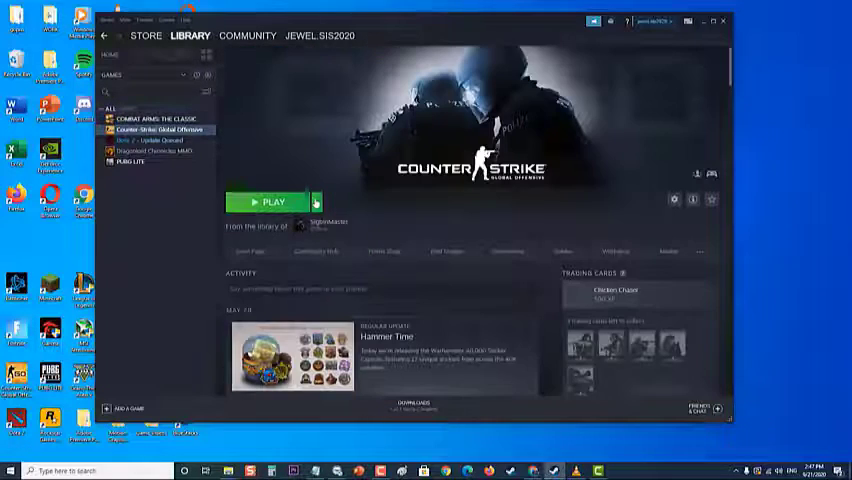
{"action": "left_click", "coordinate": [140, 140]}
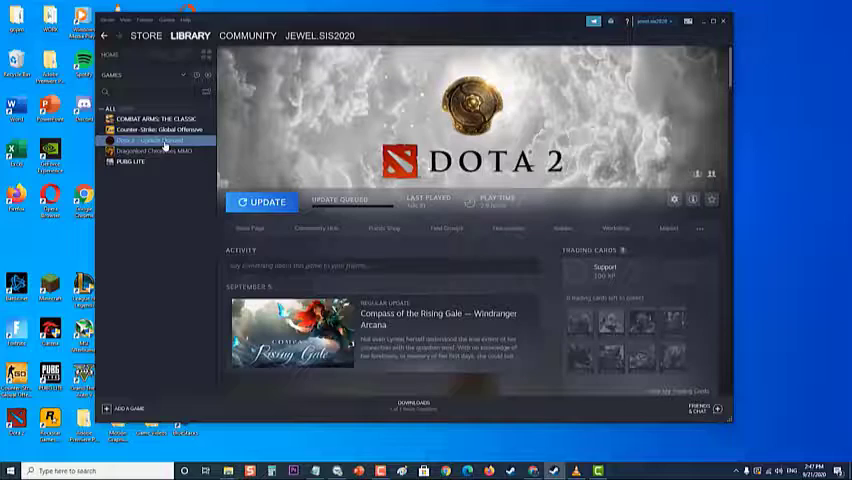
{"action": "left_click", "coordinate": [155, 118]}
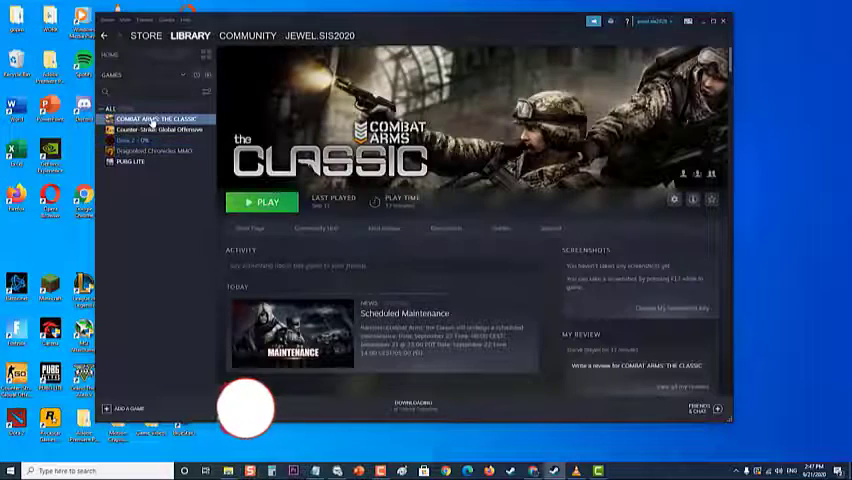
{"action": "scroll", "scroll_direction": "down", "scroll_amount": 3}
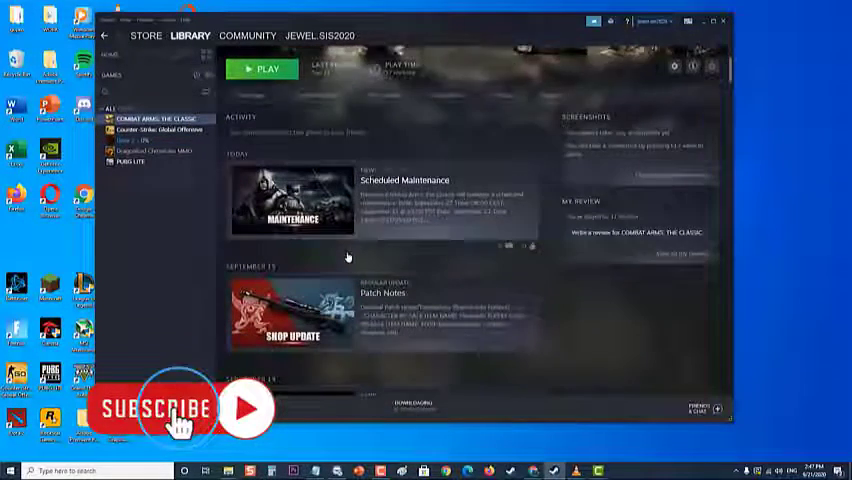
{"action": "scroll", "scroll_direction": "down", "scroll_amount": 3}
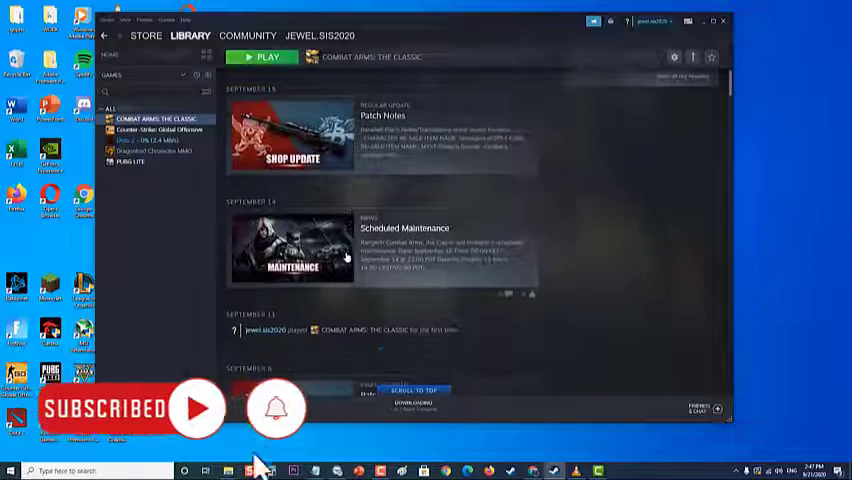
{"action": "scroll", "scroll_direction": "down", "scroll_amount": 3}
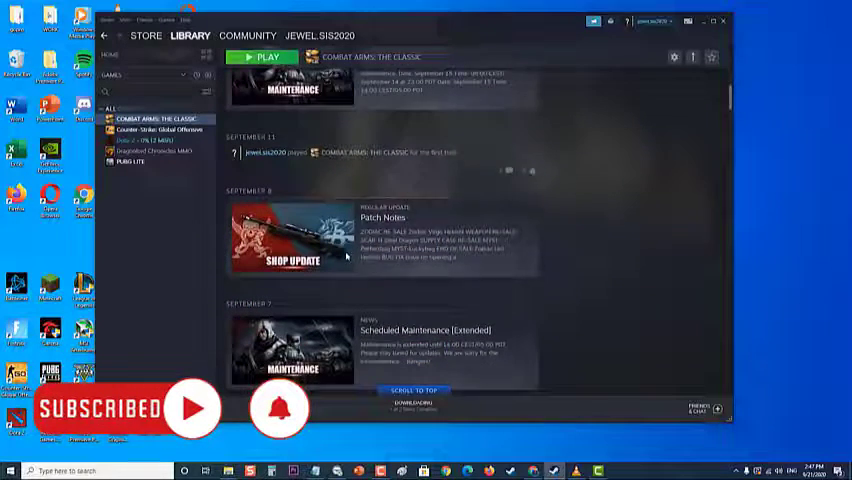
{"action": "scroll", "scroll_direction": "down", "scroll_amount": 3}
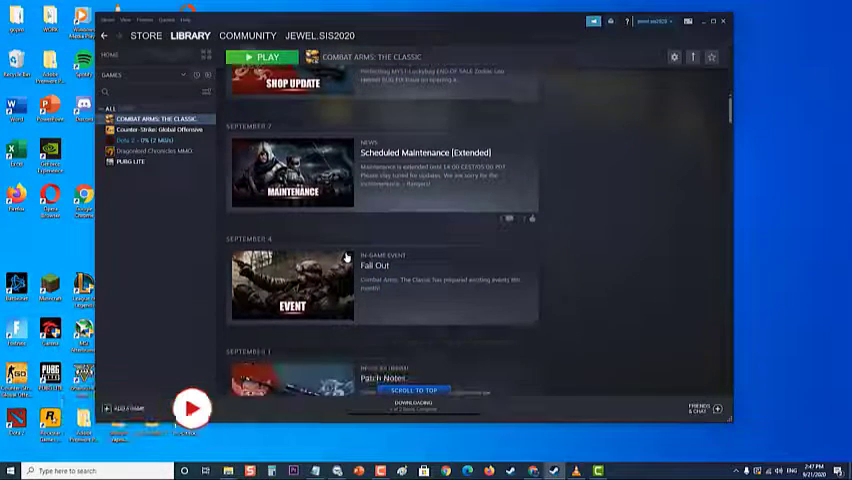
{"action": "scroll", "scroll_direction": "down", "scroll_amount": 3}
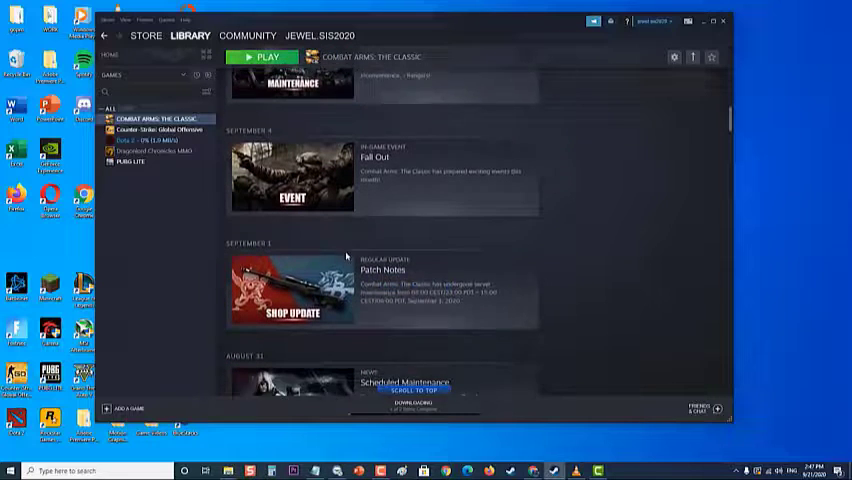
{"action": "scroll", "scroll_direction": "down", "scroll_amount": 3}
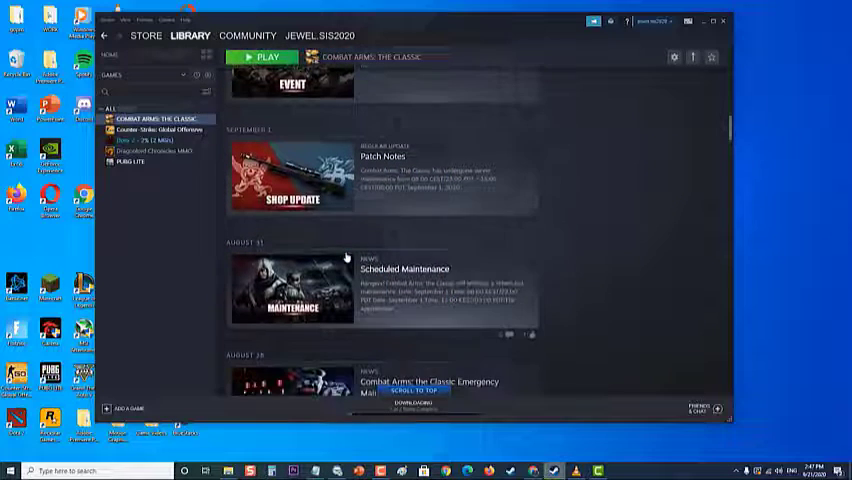
{"action": "scroll", "scroll_direction": "down", "scroll_amount": 3}
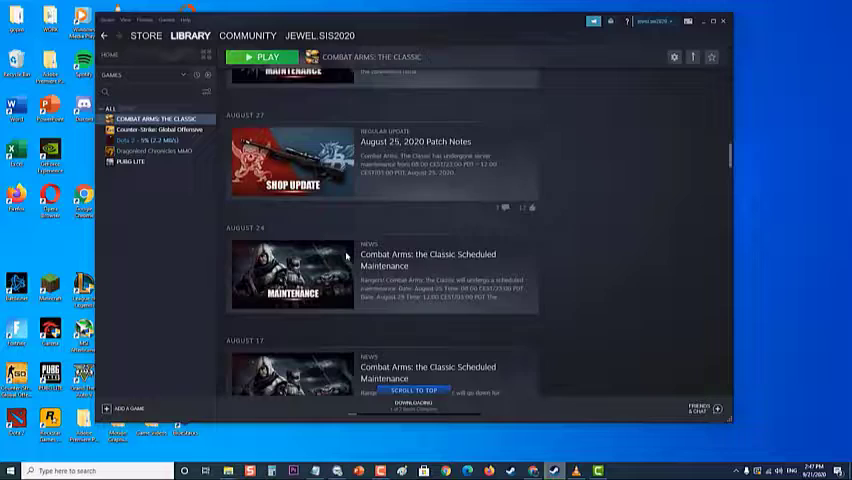
Step: View the PUBG Lite and Dragonlord Chronicles pages, then go to the Steam Store
{"action": "left_click", "coordinate": [129, 162]}
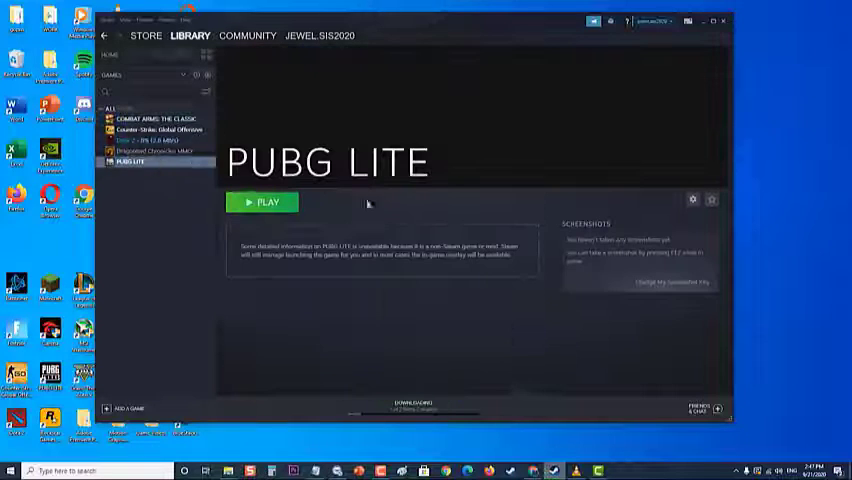
{"action": "left_click", "coordinate": [150, 151]}
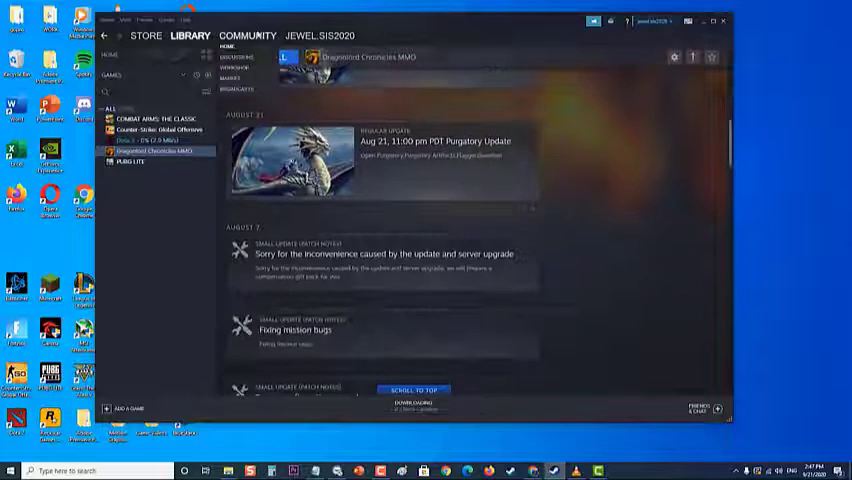
{"action": "left_click", "coordinate": [146, 35]}
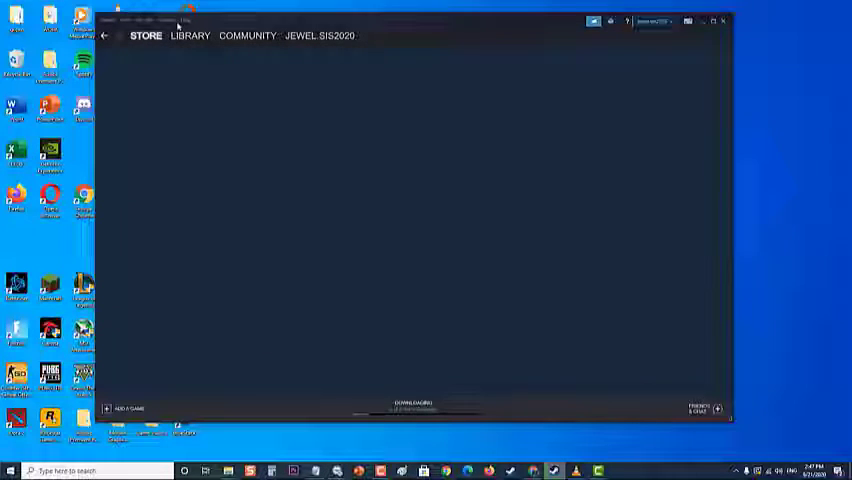
Step: Close the Steam client and bring up the Windows Start menu
{"action": "left_click", "coordinate": [189, 35]}
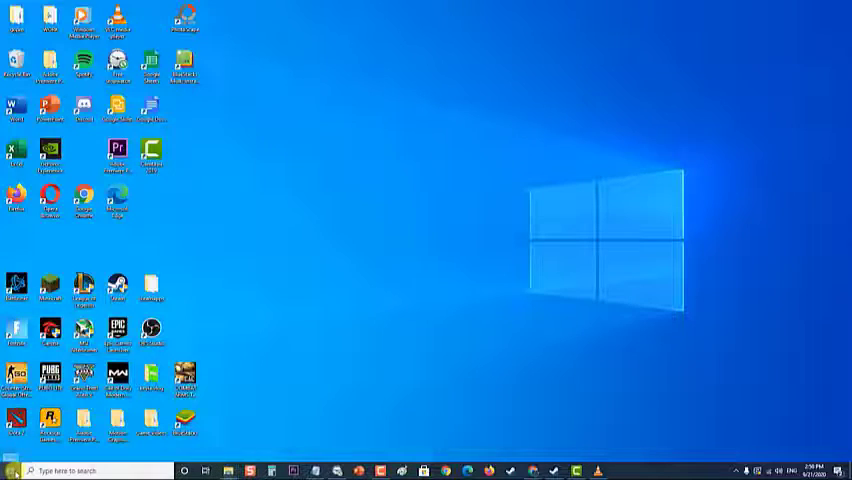
{"action": "left_click", "coordinate": [16, 466]}
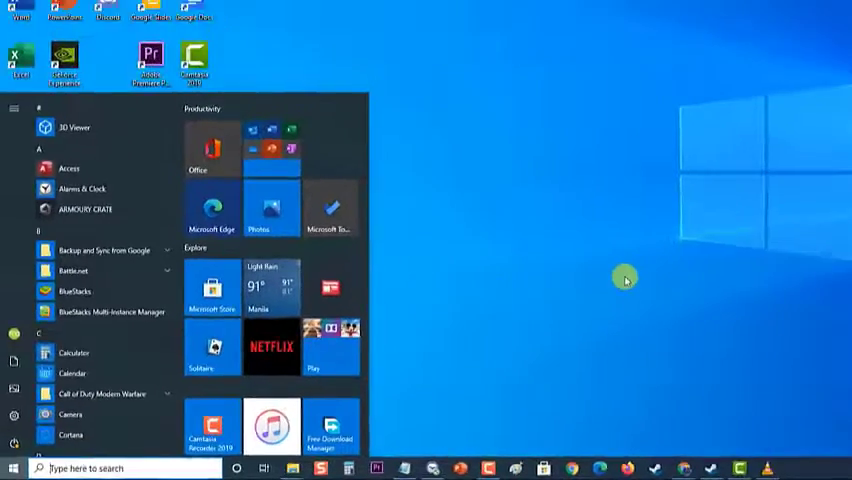
{"action": "left_click", "coordinate": [625, 280]}
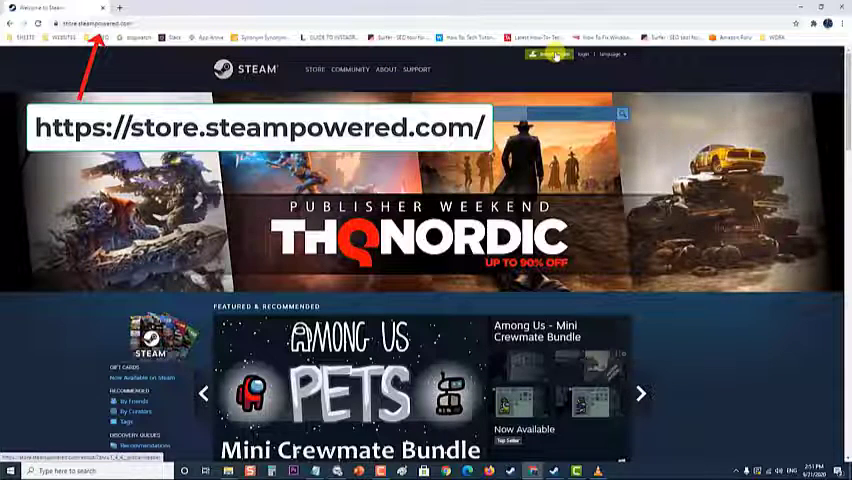
Step: Download the Steam installer with the Install Steam button on store.steampowered.com
{"action": "left_click", "coordinate": [641, 393]}
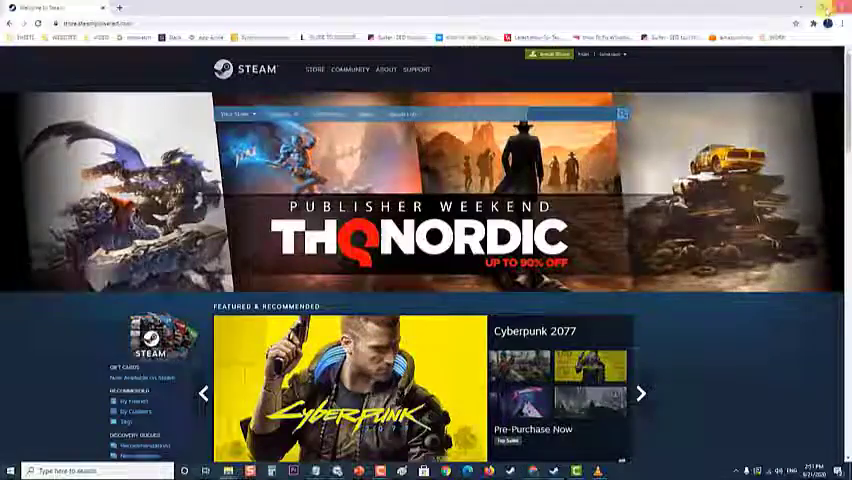
Step: Close the Chrome browser
{"action": "left_click", "coordinate": [12, 468]}
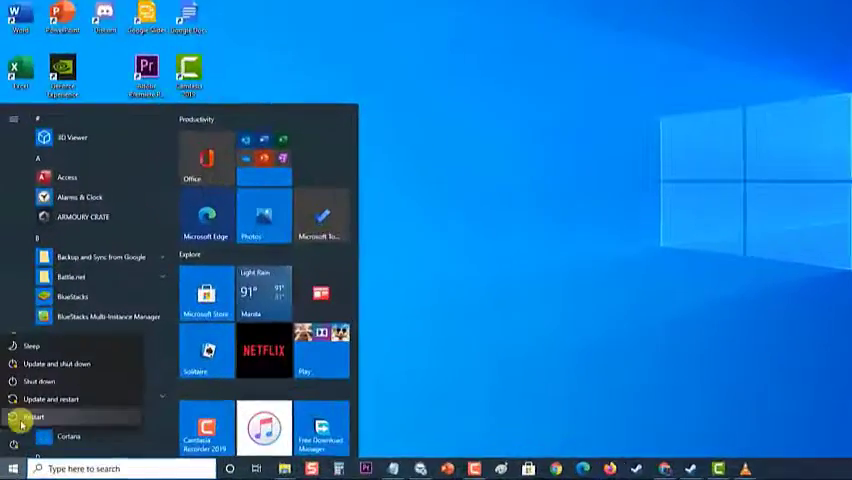
{"action": "mouse_move", "coordinate": [35, 401]}
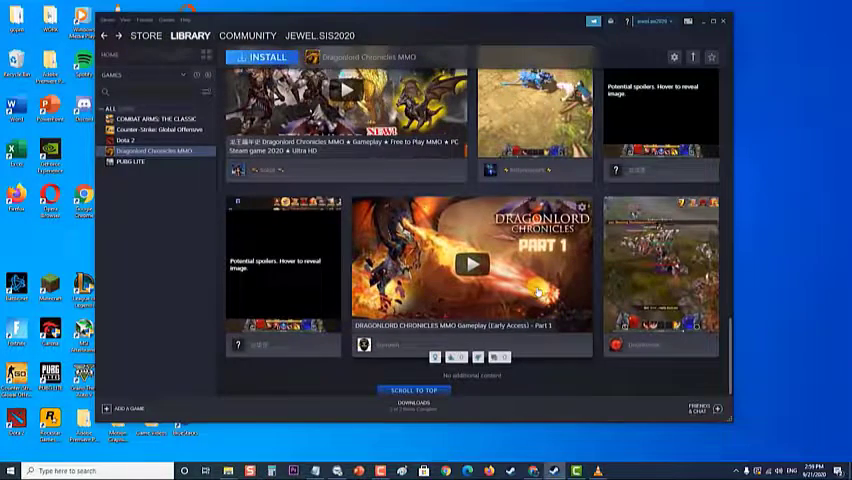
Step: Check for Steam client updates from the Steam menu; the client is already up to date
{"action": "left_click", "coordinate": [168, 31]}
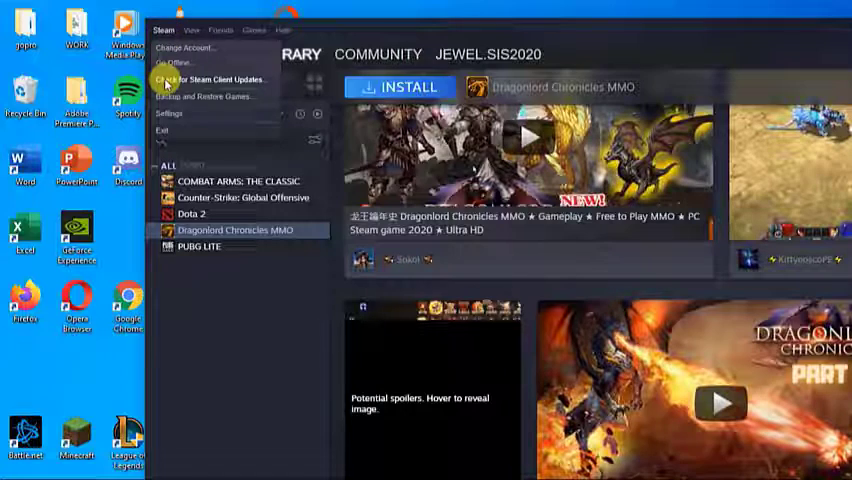
{"action": "left_click", "coordinate": [208, 79]}
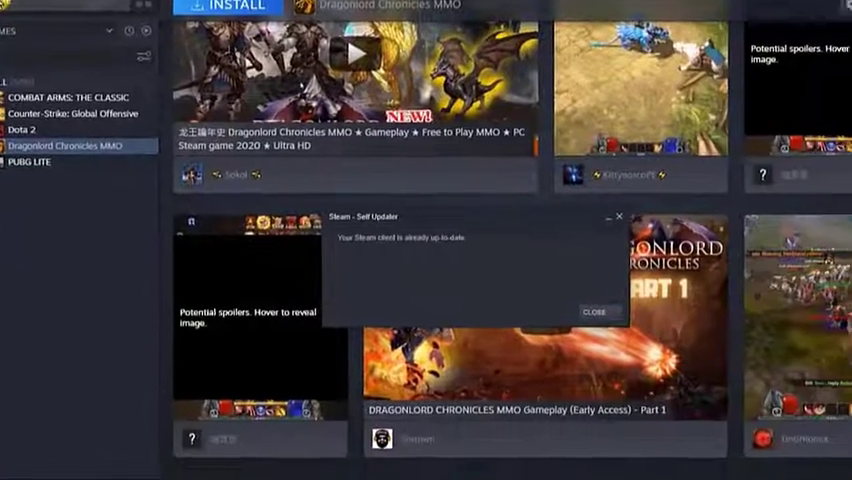
{"action": "scroll", "scroll_direction": "down", "scroll_amount": 3}
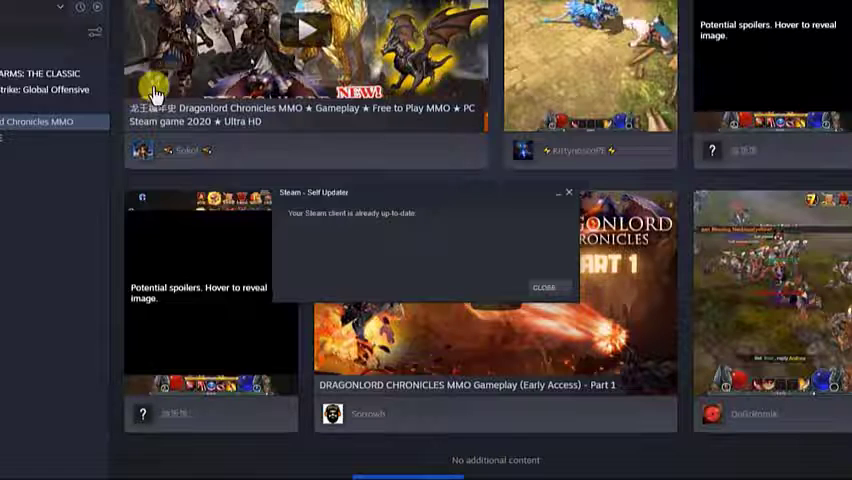
{"action": "mouse_move", "coordinate": [420, 222]}
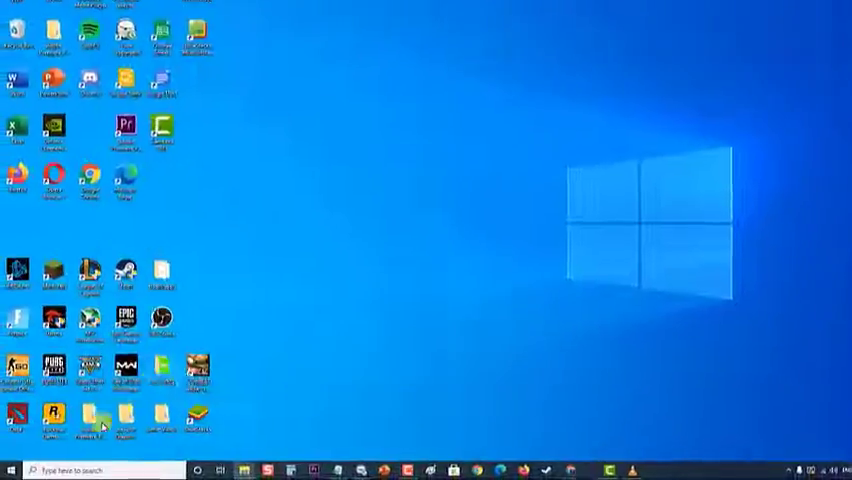
Step: Open the Start menu power options to restart the computer
{"action": "left_click", "coordinate": [18, 462]}
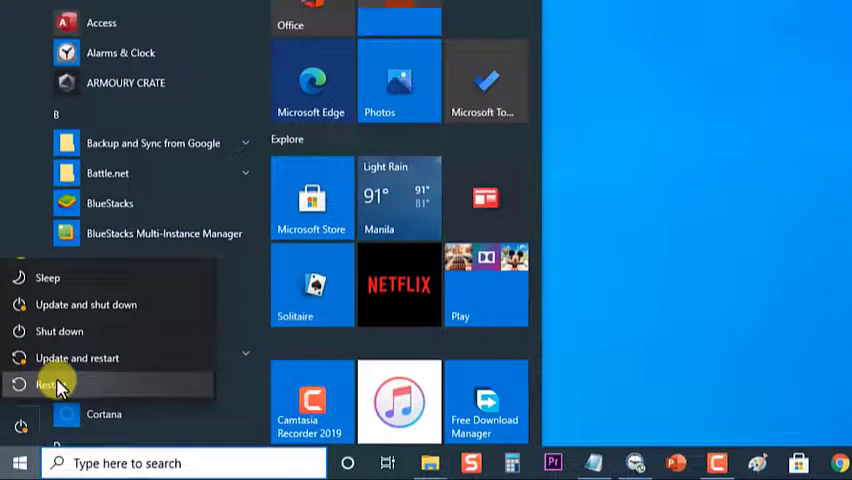
{"action": "mouse_move", "coordinate": [50, 385]}
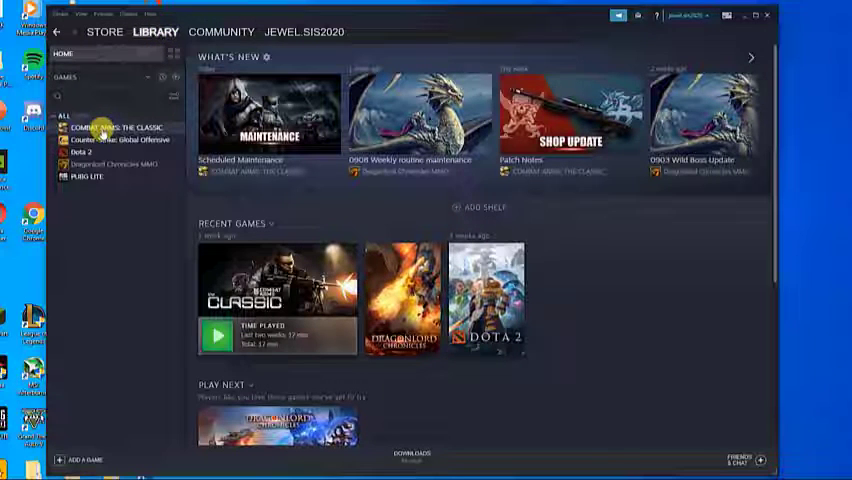
Step: Verify Combat Arms: The Classic's files under Properties > Local Files, then close the dialogs
{"action": "right_click", "coordinate": [115, 127]}
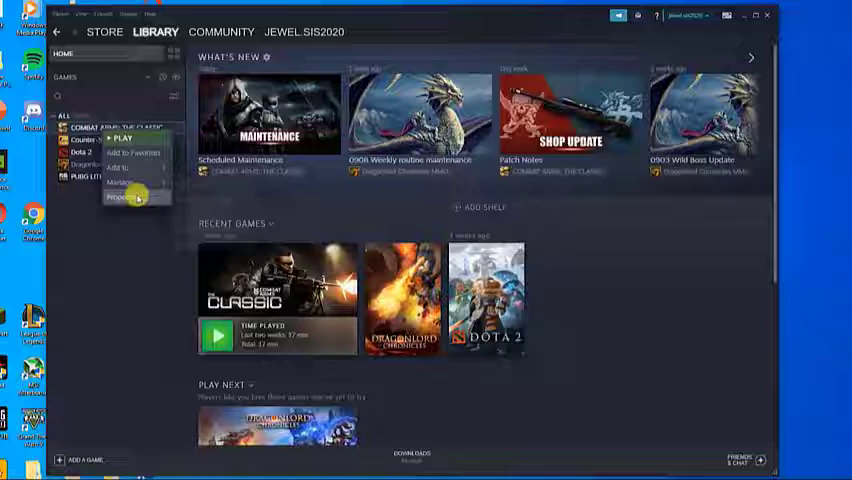
{"action": "left_click", "coordinate": [122, 196]}
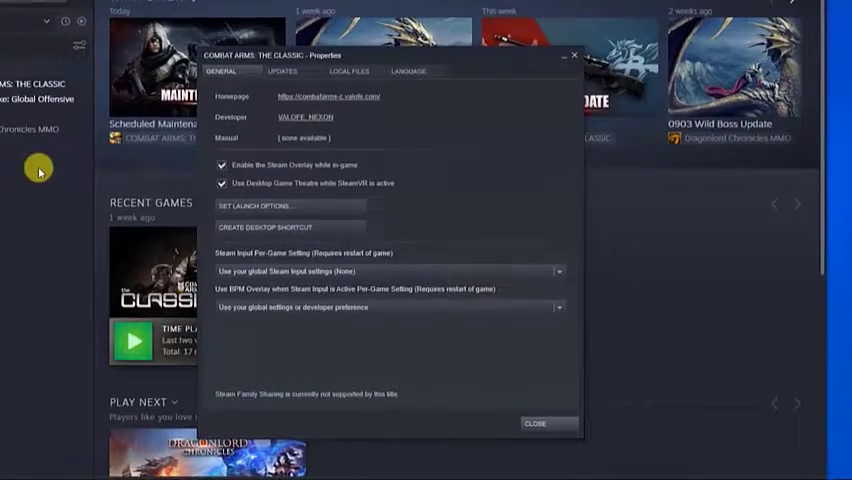
{"action": "mouse_move", "coordinate": [485, 165]}
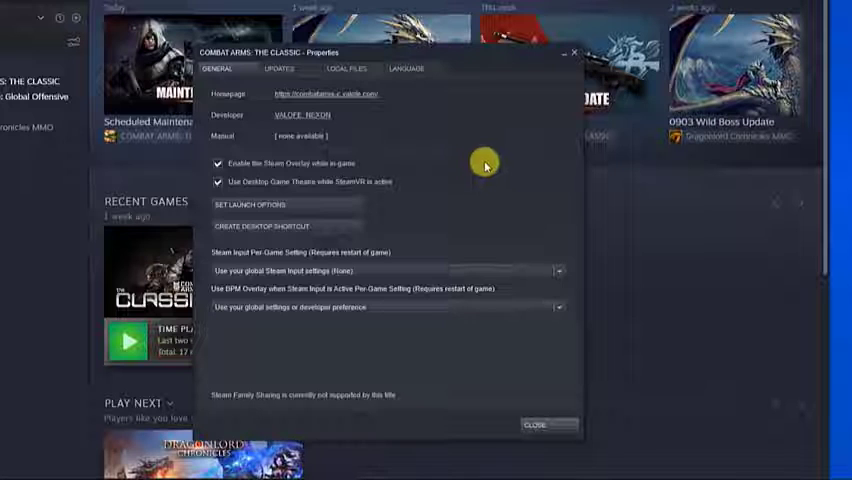
{"action": "left_click", "coordinate": [348, 68]}
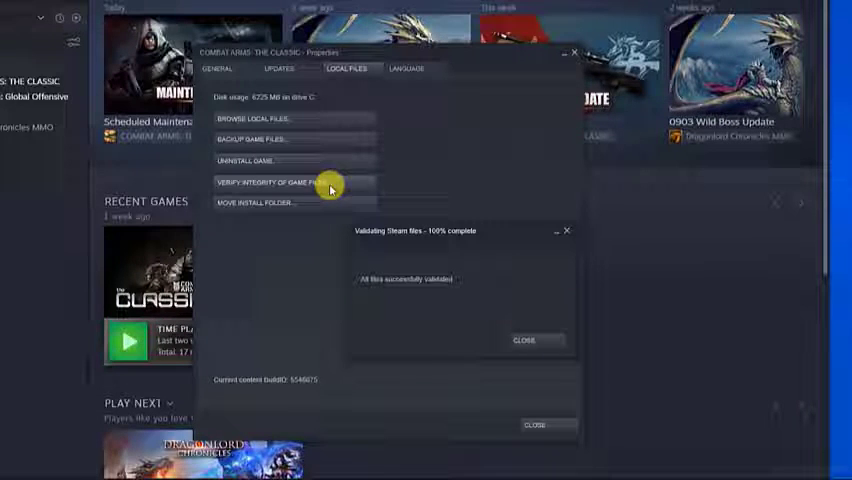
{"action": "left_click", "coordinate": [524, 340]}
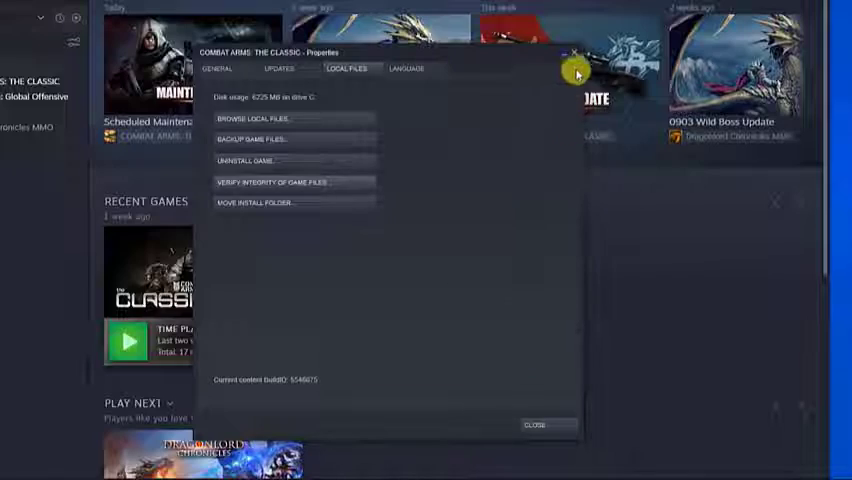
{"action": "left_click", "coordinate": [535, 424]}
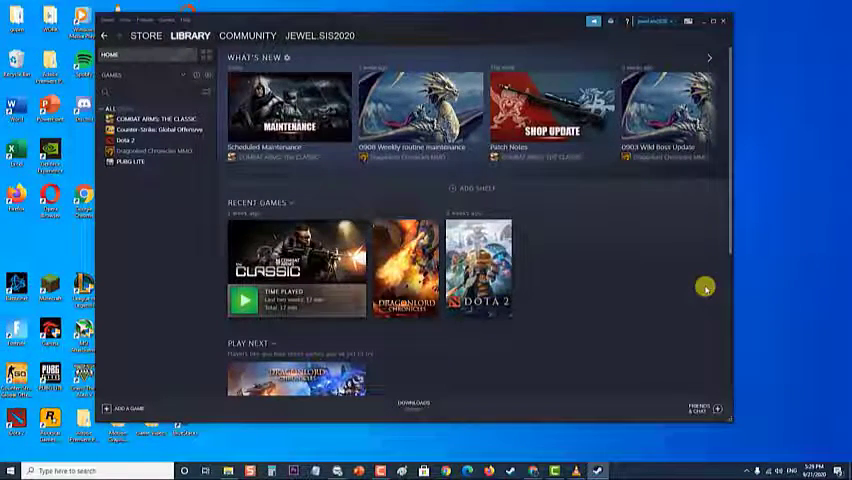
Step: Log out of the Steam account from the account-name menu and confirm Logout
{"action": "left_click", "coordinate": [722, 21]}
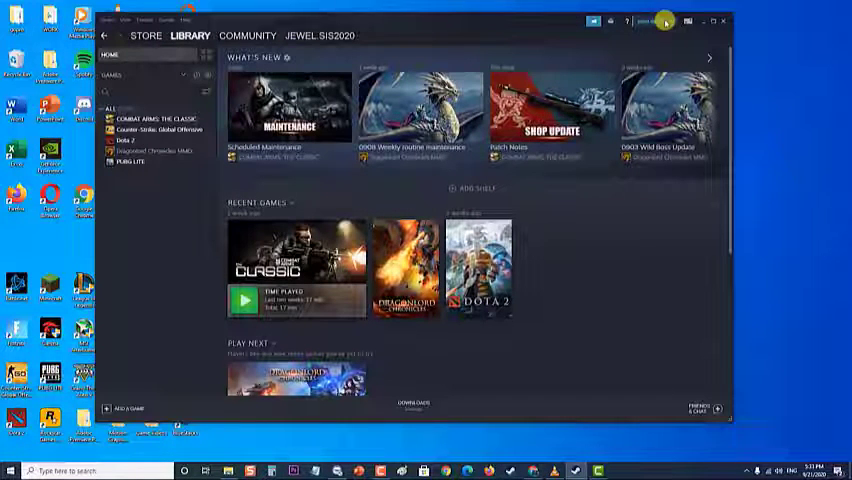
{"action": "left_click", "coordinate": [650, 21]}
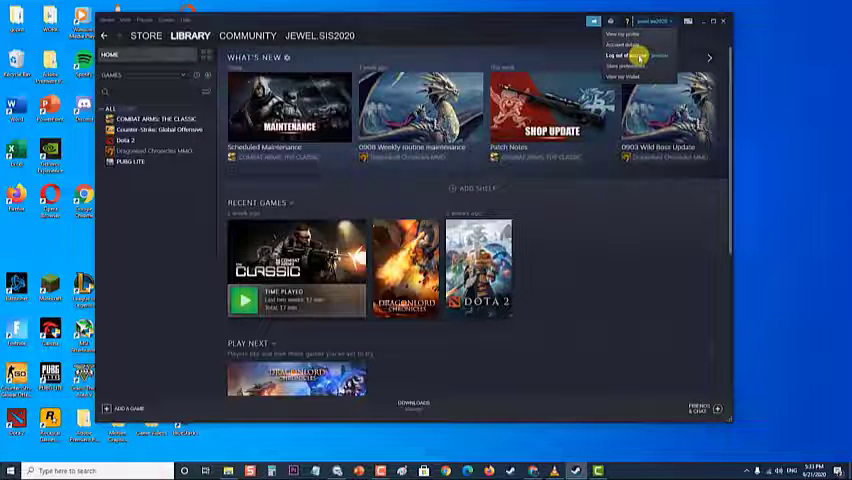
{"action": "left_click", "coordinate": [625, 53]}
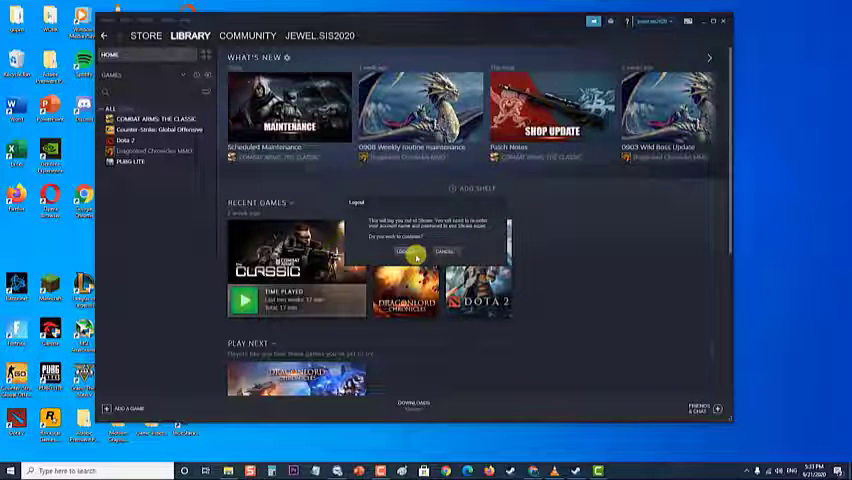
{"action": "left_click", "coordinate": [400, 251]}
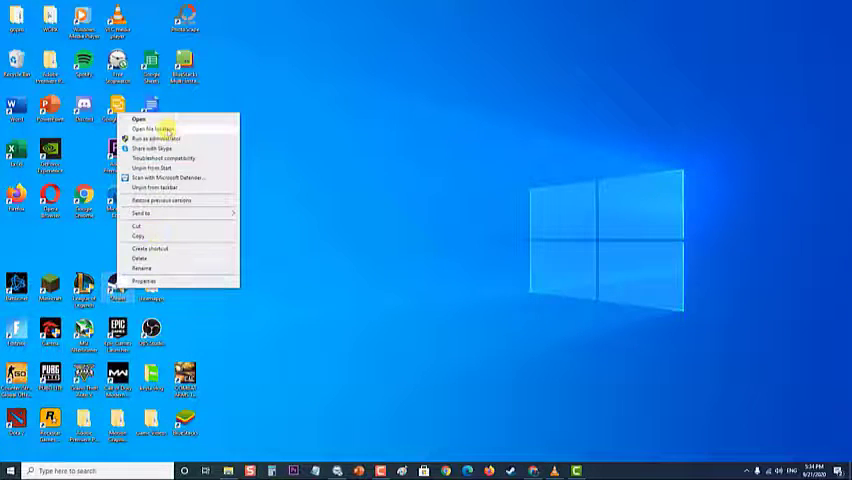
Step: Run Steam as administrator, approve User Account Control, and close the sign-in window
{"action": "left_click", "coordinate": [158, 137]}
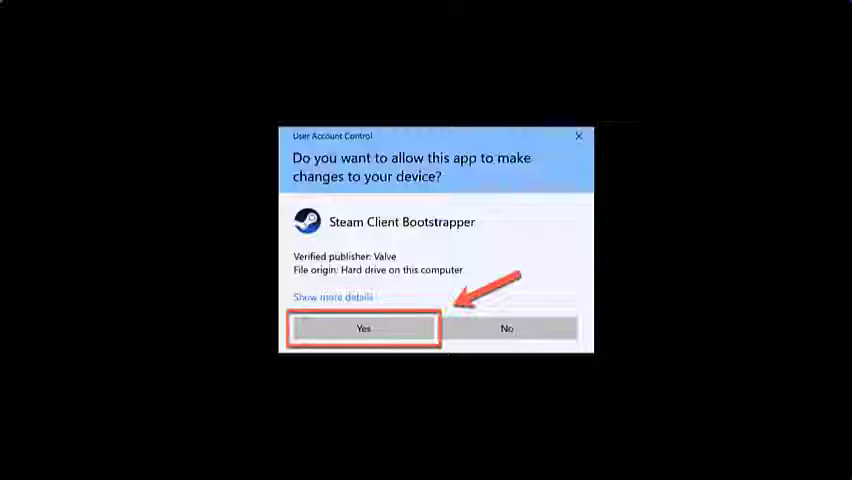
{"action": "left_click", "coordinate": [363, 328]}
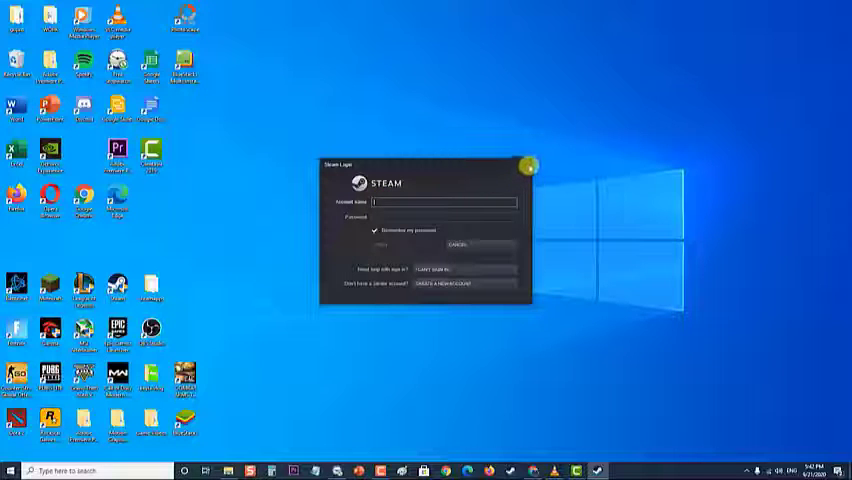
{"action": "left_click", "coordinate": [528, 167]}
{"action": "type", "text": "appwiz.cpl"}
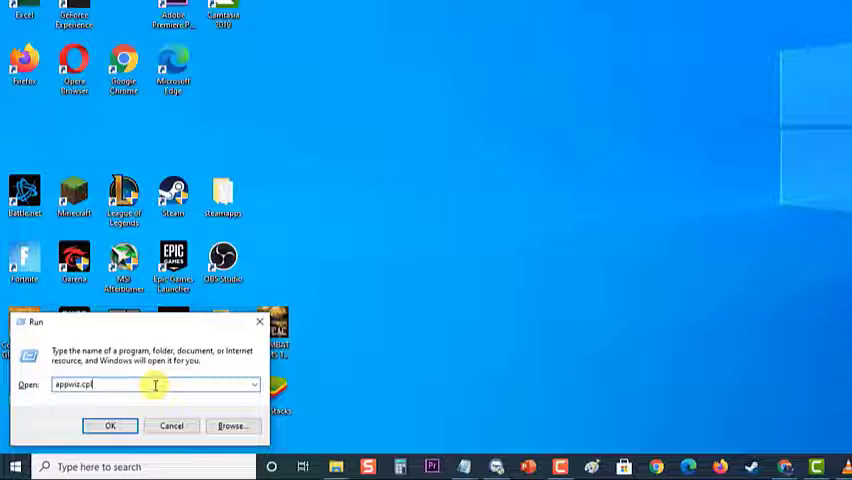
Step: Open Programs and Features, scroll to Steam, and bring up its Uninstall option
{"action": "left_click", "coordinate": [110, 425]}
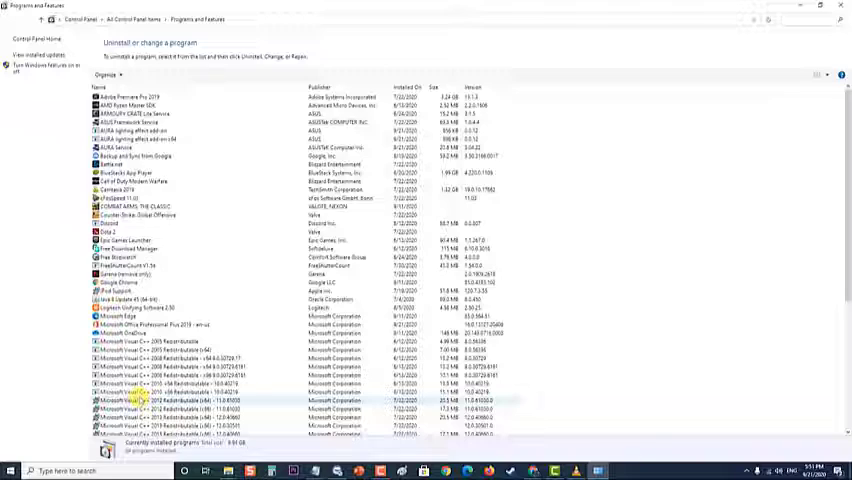
{"action": "scroll", "scroll_direction": "down", "scroll_amount": 3}
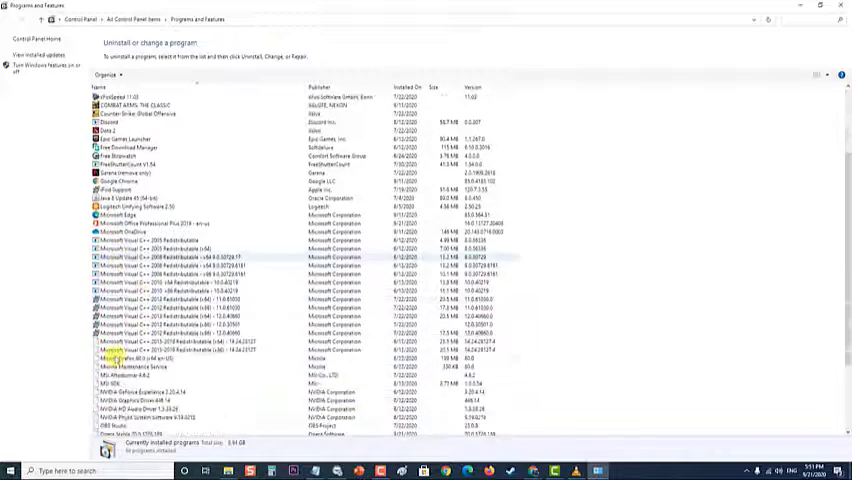
{"action": "scroll", "scroll_direction": "down", "scroll_amount": 3}
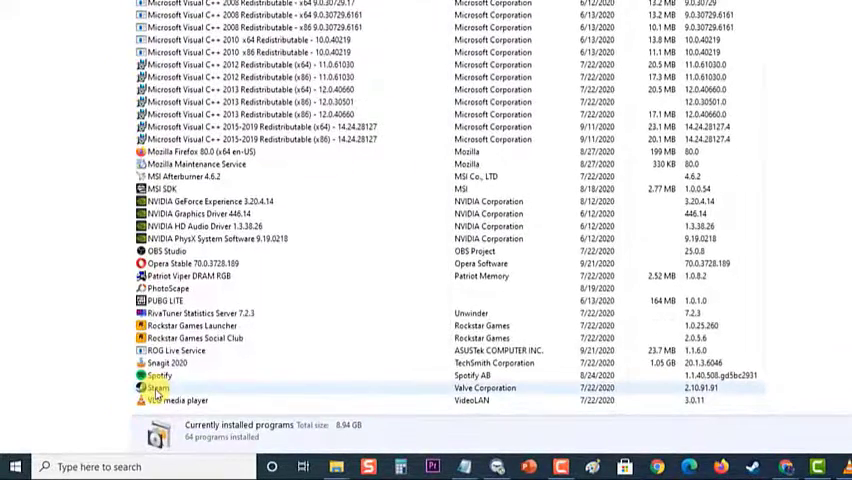
{"action": "left_click", "coordinate": [156, 388]}
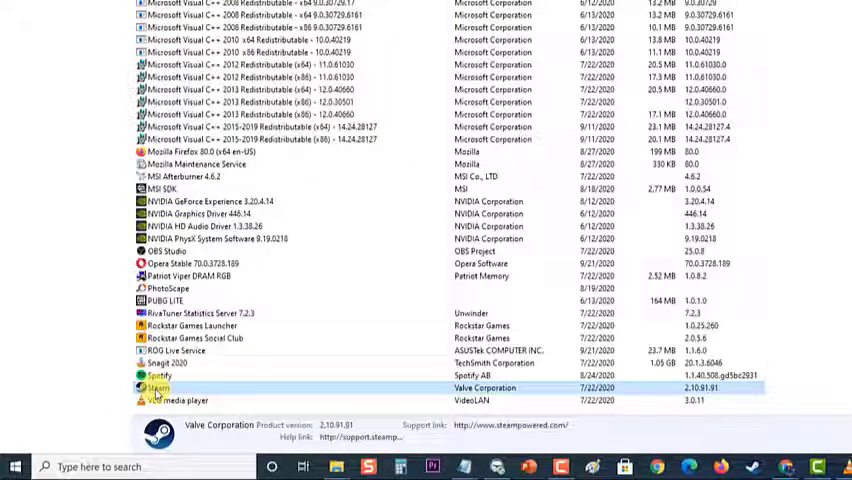
{"action": "right_click", "coordinate": [155, 388]}
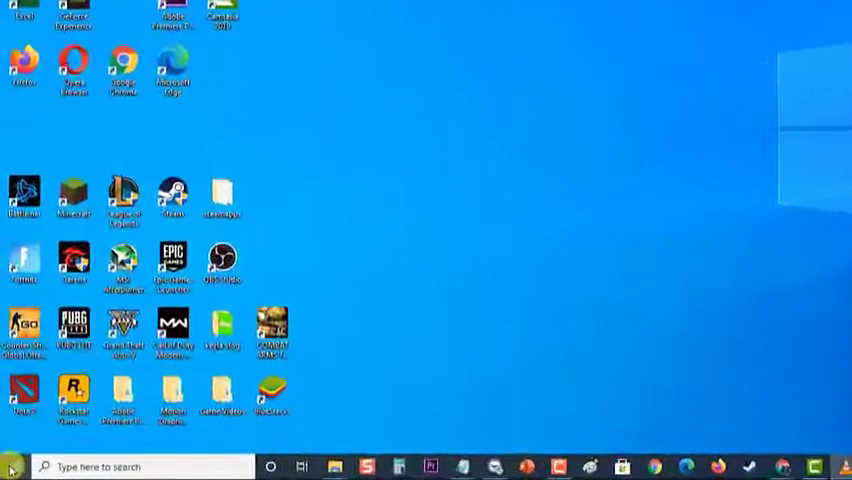
Step: Restart the PC from Start's power options, then reopen and dismiss the Start menu
{"action": "left_click", "coordinate": [10, 466]}
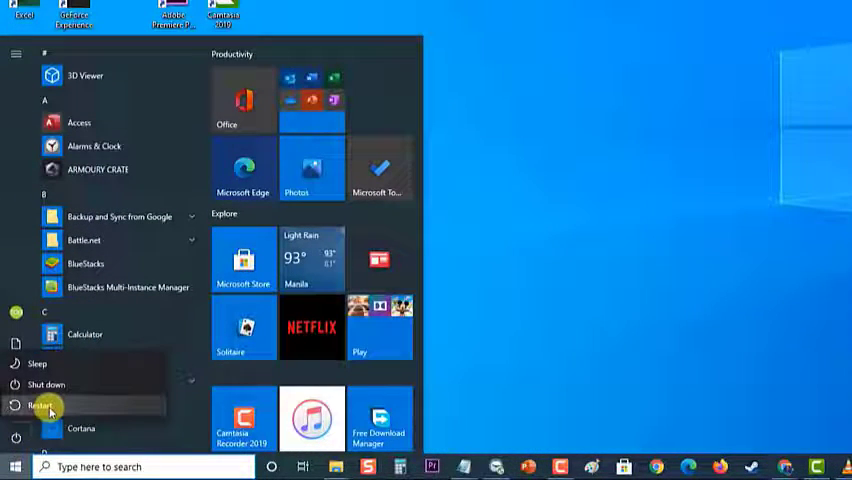
{"action": "mouse_move", "coordinate": [40, 404]}
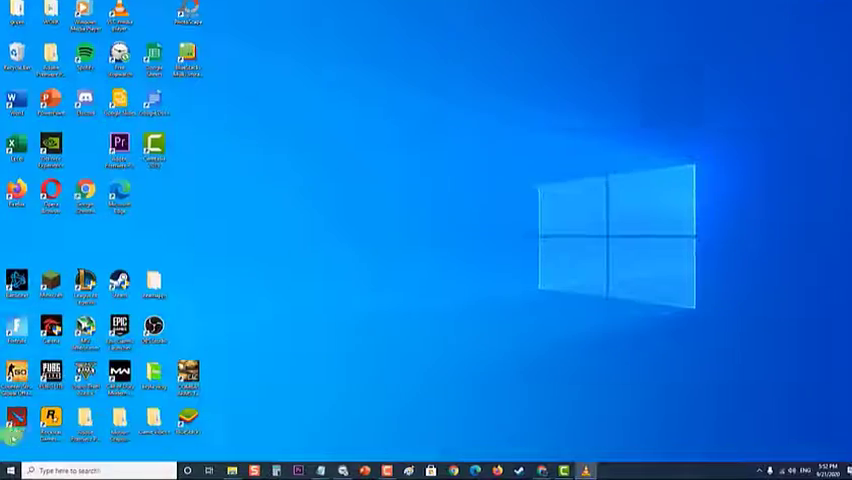
{"action": "left_click", "coordinate": [16, 467]}
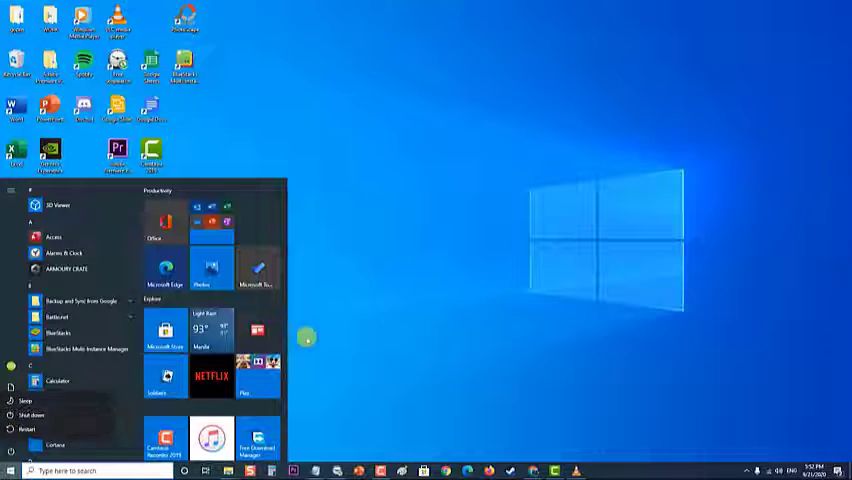
{"action": "left_click", "coordinate": [400, 315]}
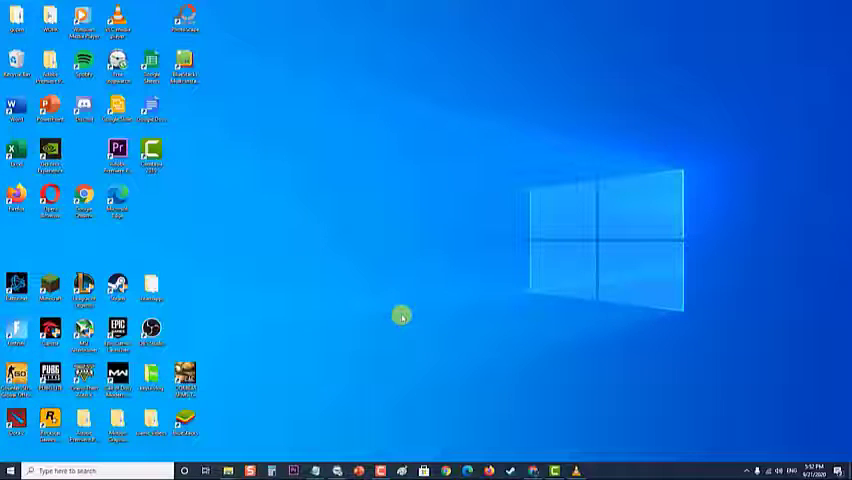